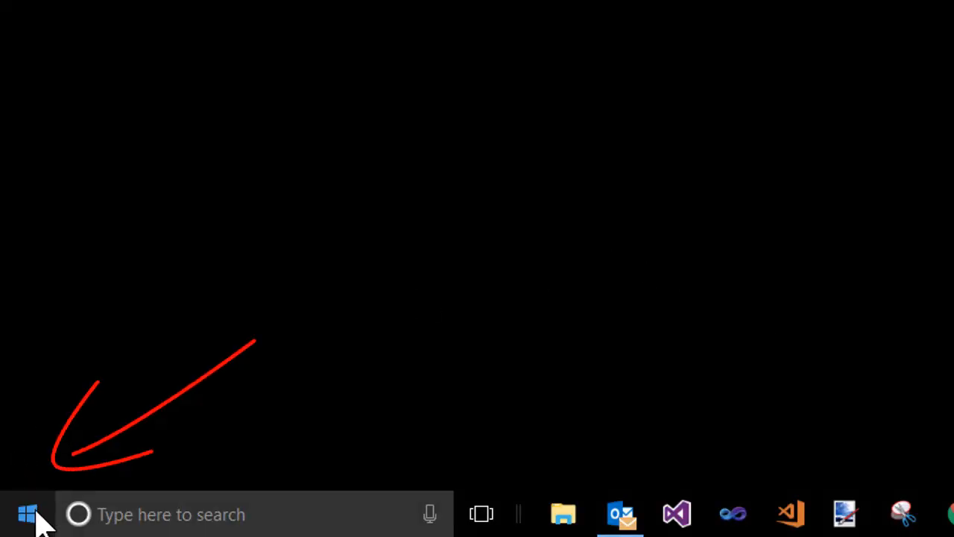
Open the Windows 10 Start menu from the desktop
{"action": "left_click", "coordinate": [27, 513]}
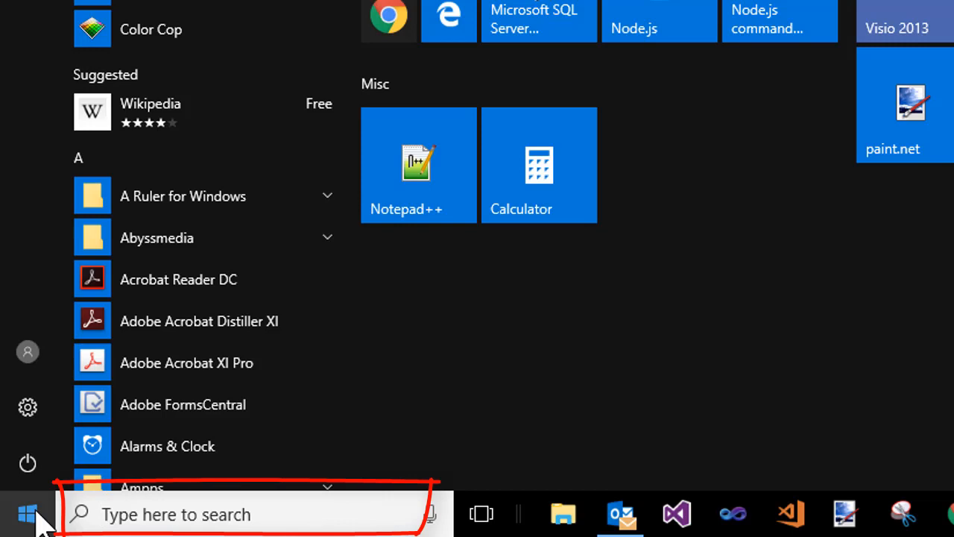
Search 'note' and pin the Notepad result to both Start and the taskbar
{"action": "type", "text": "note"}
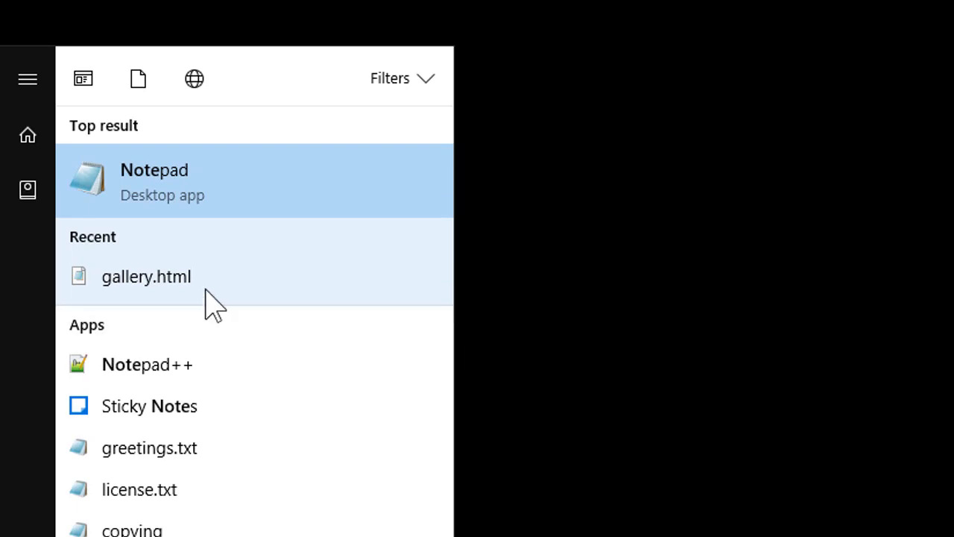
{"action": "mouse_move", "coordinate": [220, 190]}
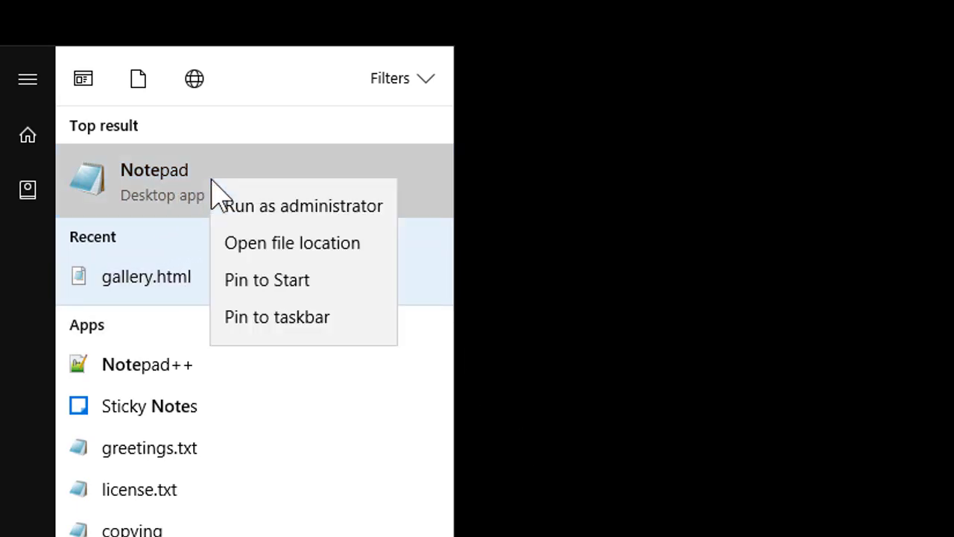
{"action": "mouse_move", "coordinate": [309, 291]}
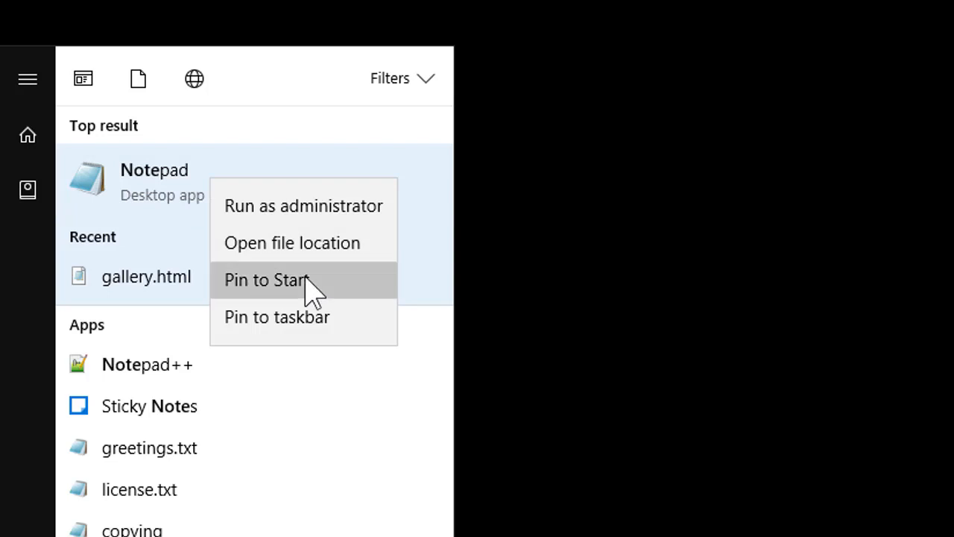
{"action": "left_click", "coordinate": [265, 280]}
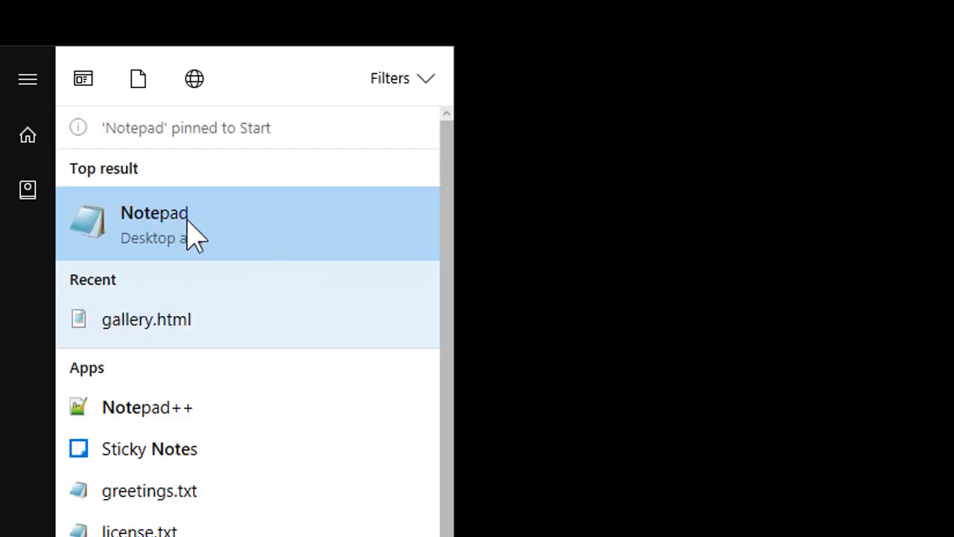
{"action": "right_click", "coordinate": [155, 224]}
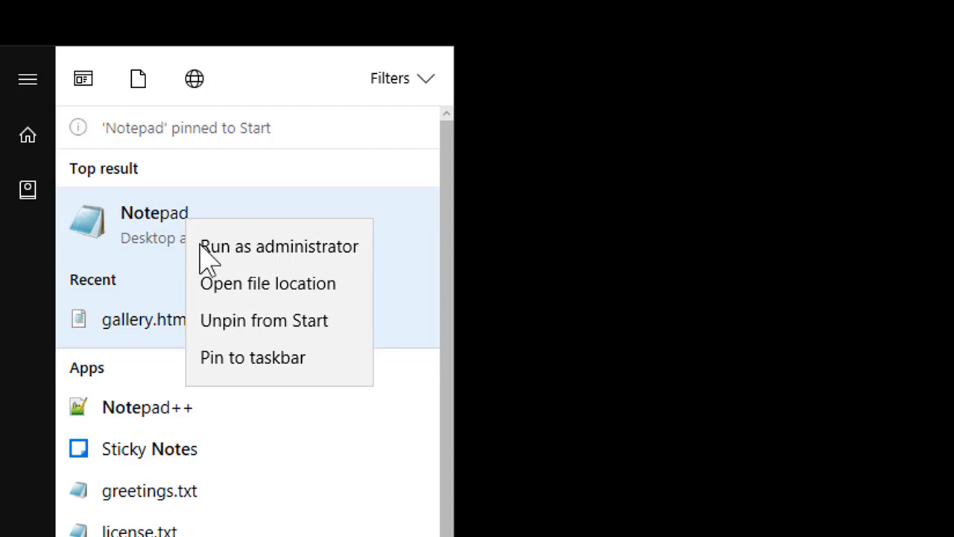
{"action": "left_click", "coordinate": [252, 357]}
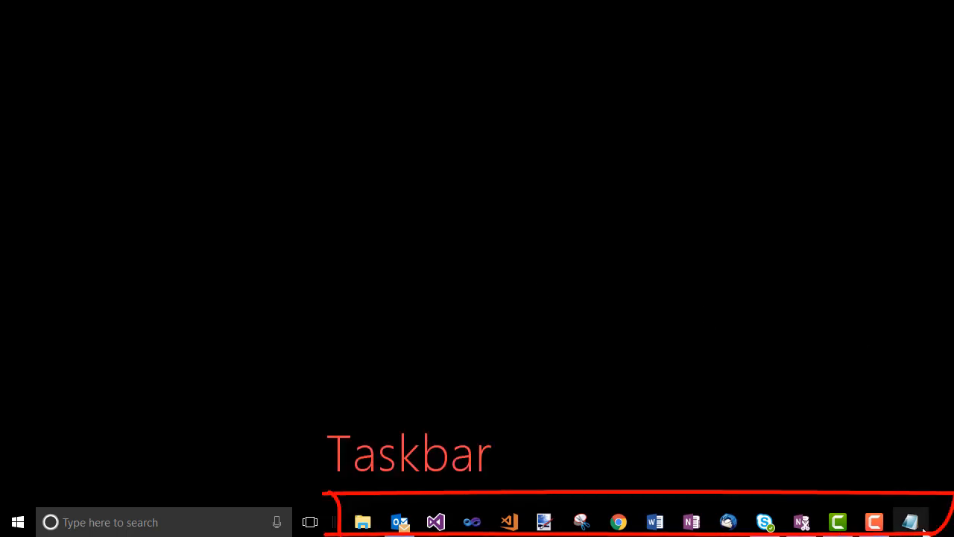
{"action": "mouse_move", "coordinate": [910, 521]}
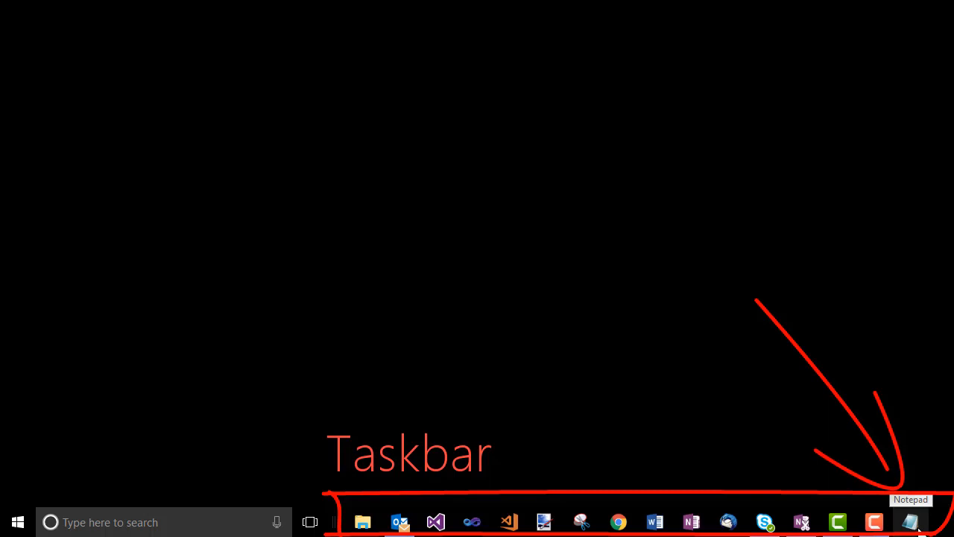
{"action": "left_click", "coordinate": [911, 521]}
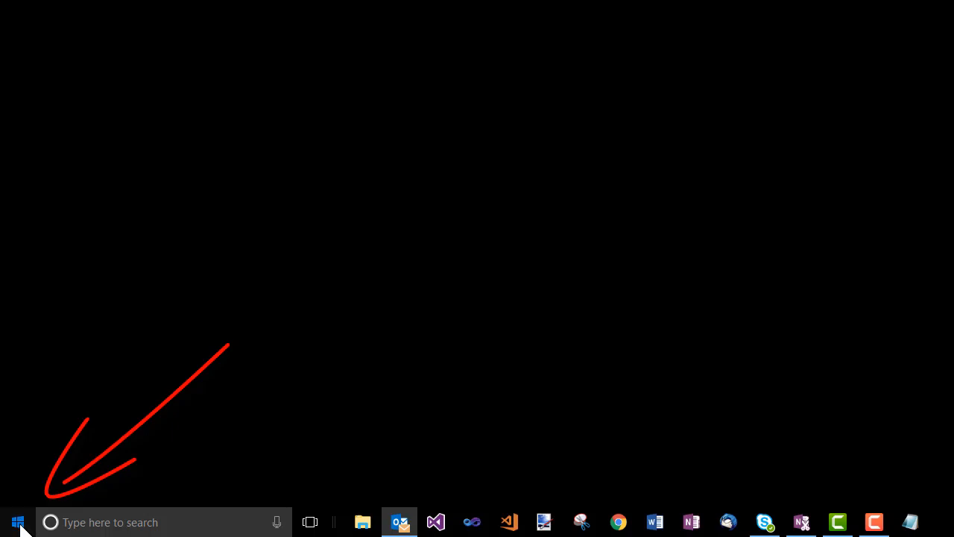
Drag the Notepad tile into the Misc group beside Calculator, then launch it
{"action": "left_click", "coordinate": [15, 521]}
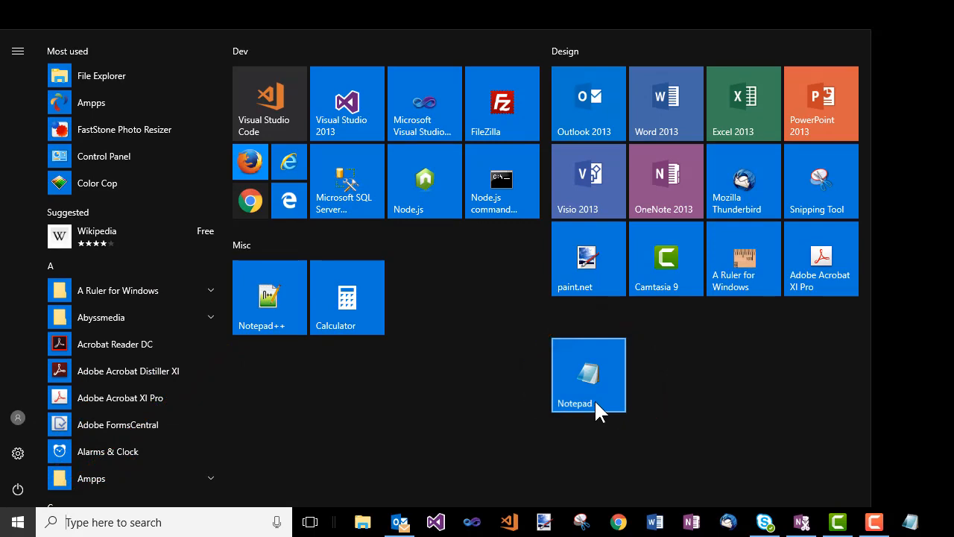
{"action": "left_click_drag", "start_coordinate": [589, 375], "coordinate": [425, 297]}
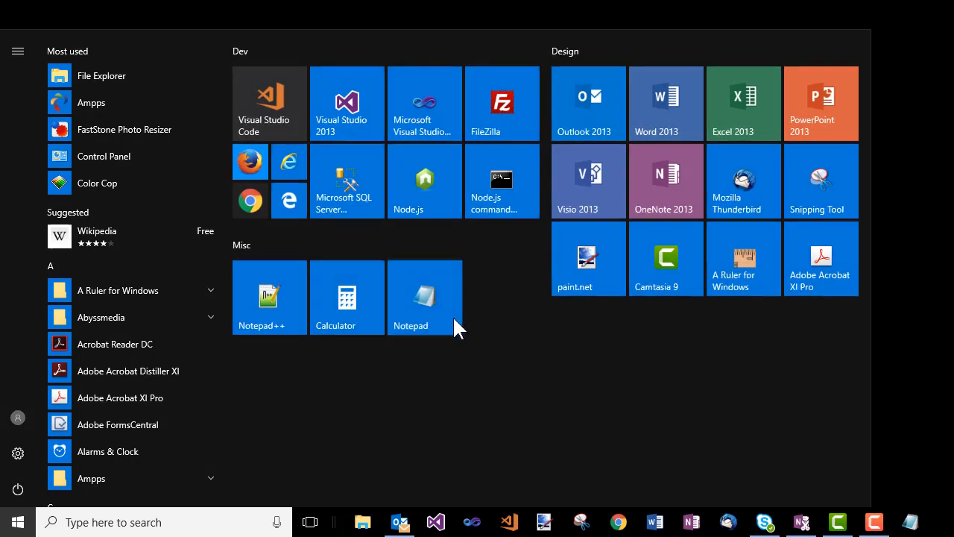
{"action": "mouse_move", "coordinate": [425, 297]}
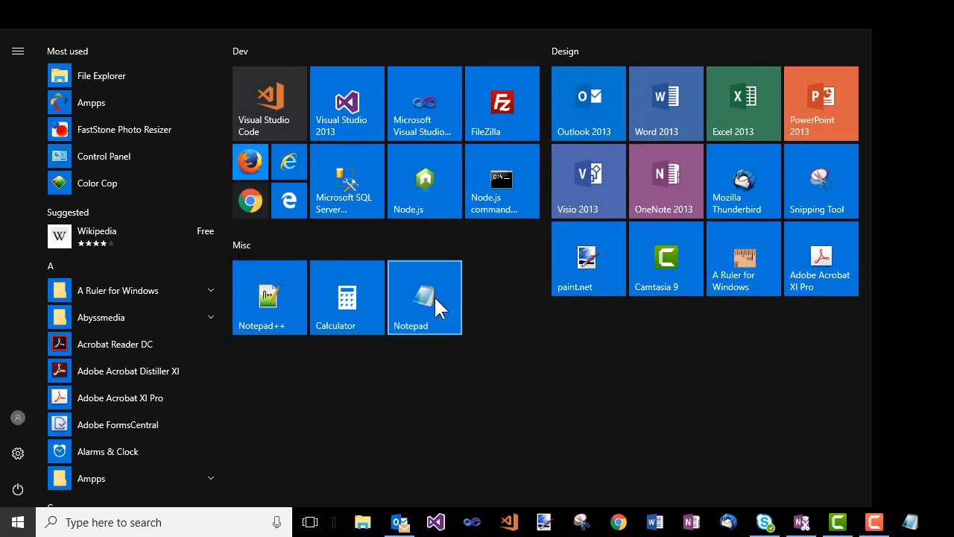
{"action": "left_click", "coordinate": [424, 297]}
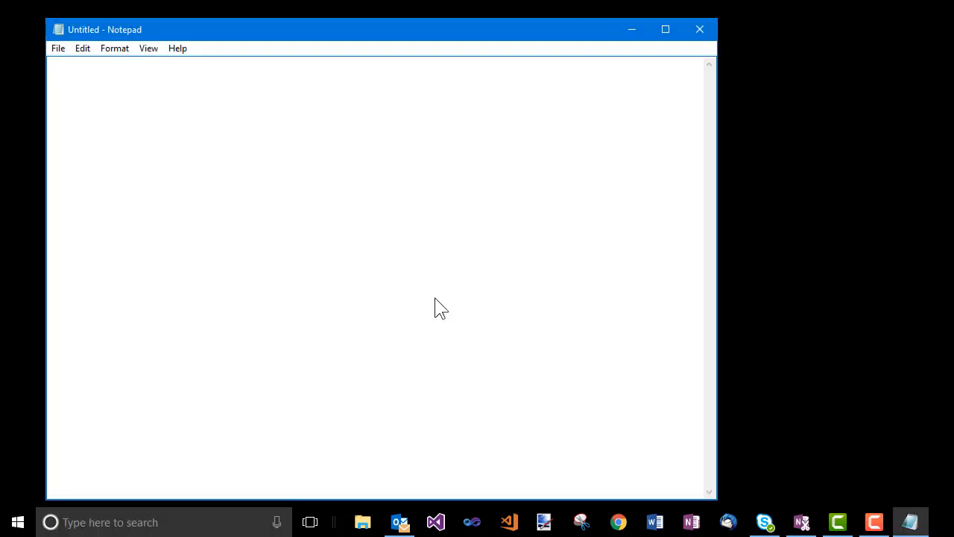